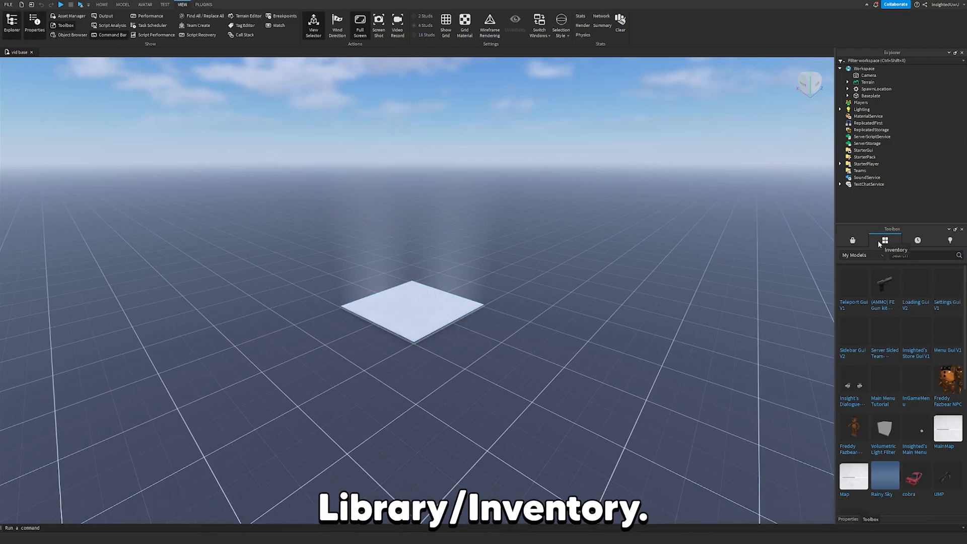
pyautogui.moveTo(915, 292)
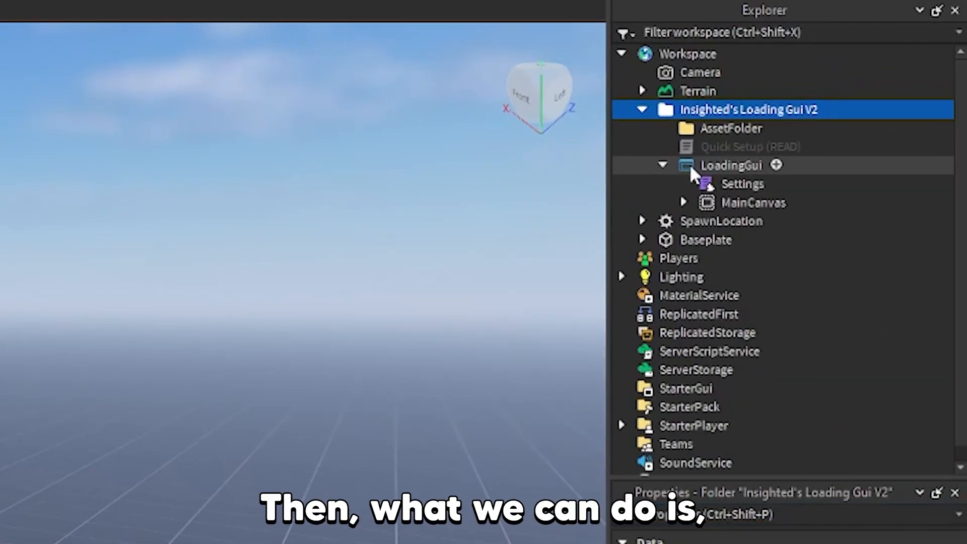
# Drag LoadingGui into StarterGui and AssetFolder into ReplicatedStorage in the Explorer
pyautogui.moveTo(732, 164); pyautogui.dragTo(741, 392)
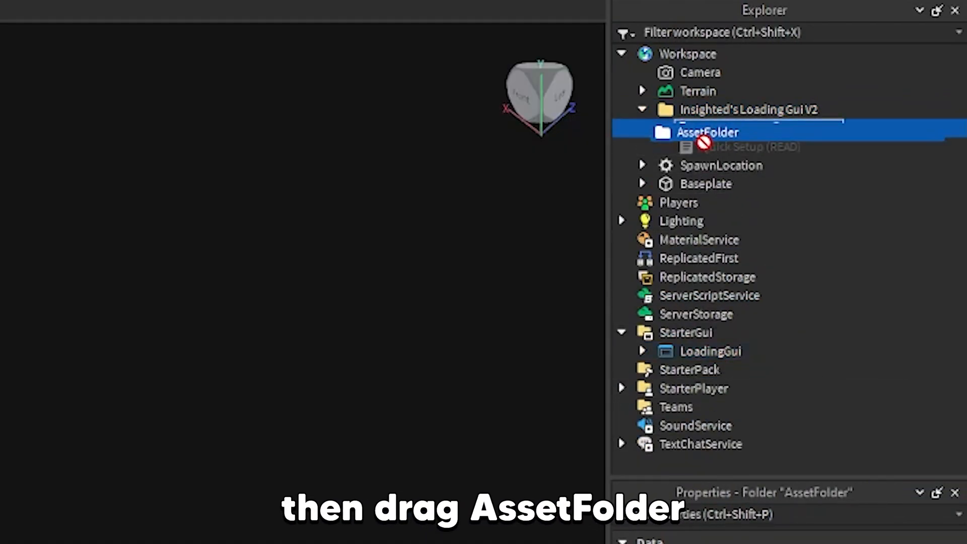
pyautogui.moveTo(707, 132); pyautogui.dragTo(747, 278)
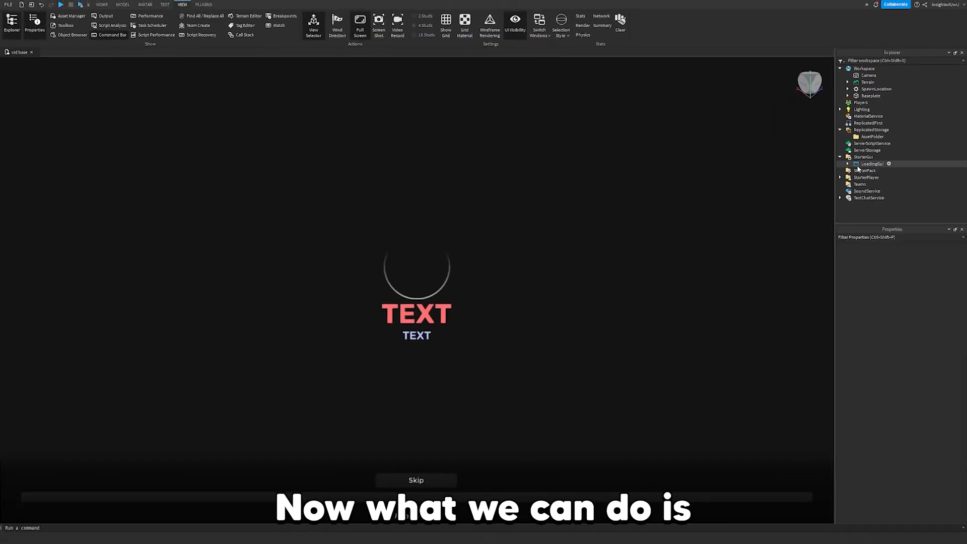
# Expand LoadingGui and open its Settings ModuleScript in the script editor
pyautogui.click(875, 164)
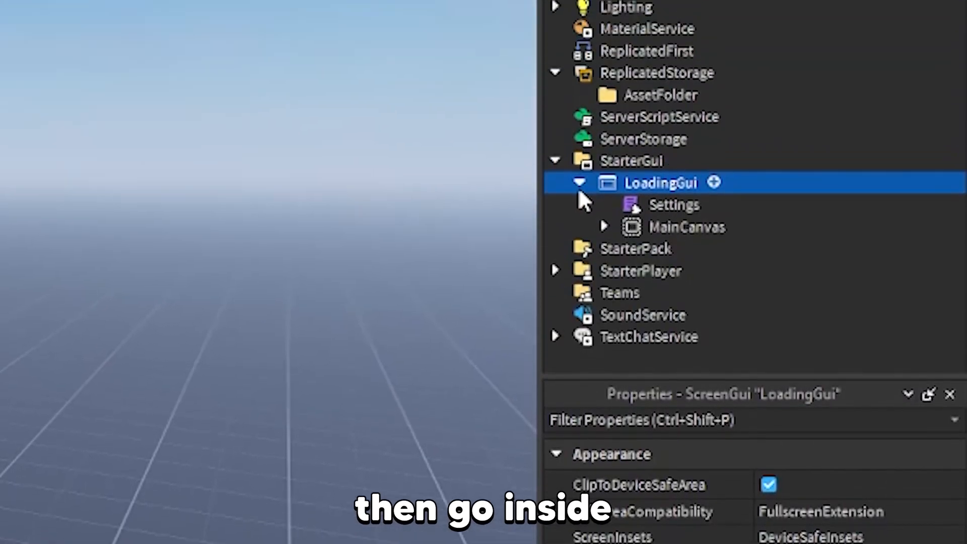
pyautogui.click(675, 204)
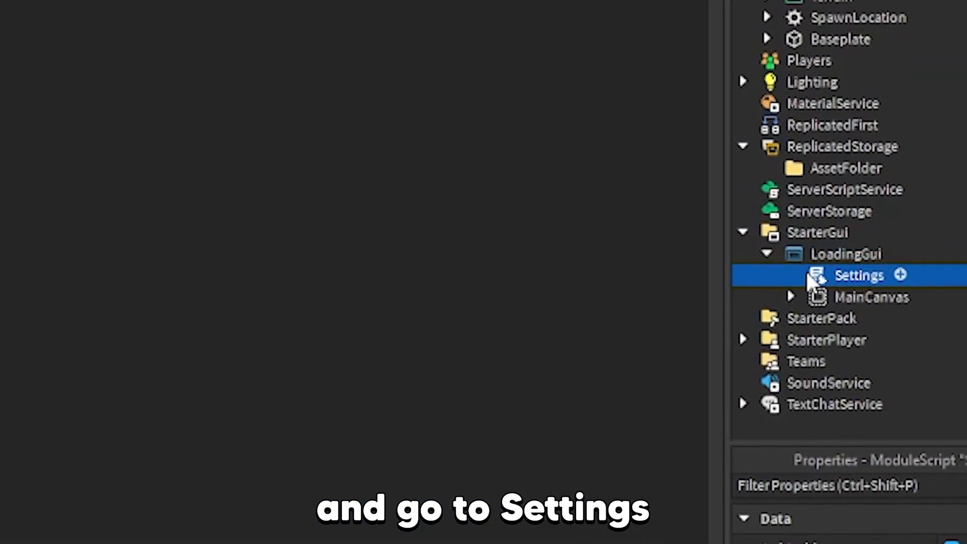
pyautogui.doubleClick(860, 275)
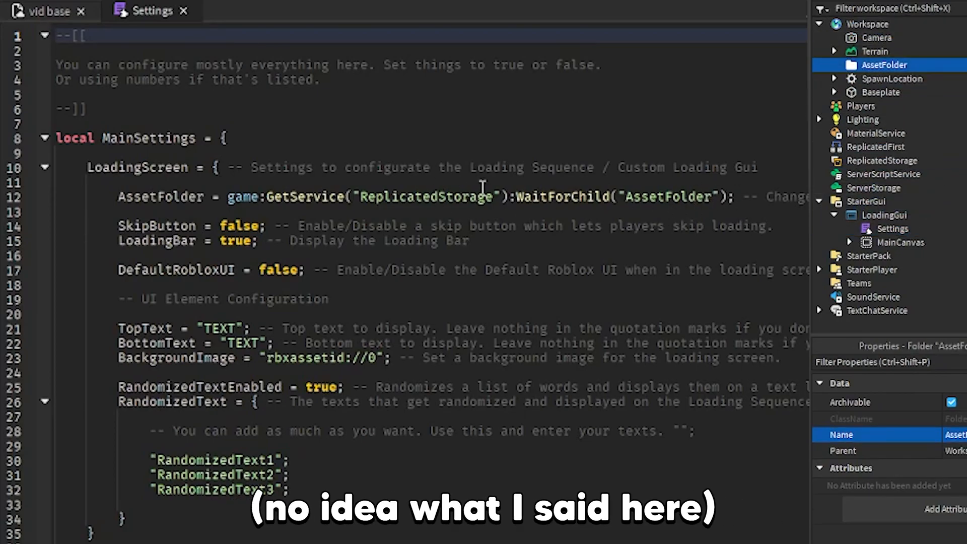
# Change the Settings script's WaitForChild reference to "AssetsFolder"
pyautogui.doubleClick(429, 198)
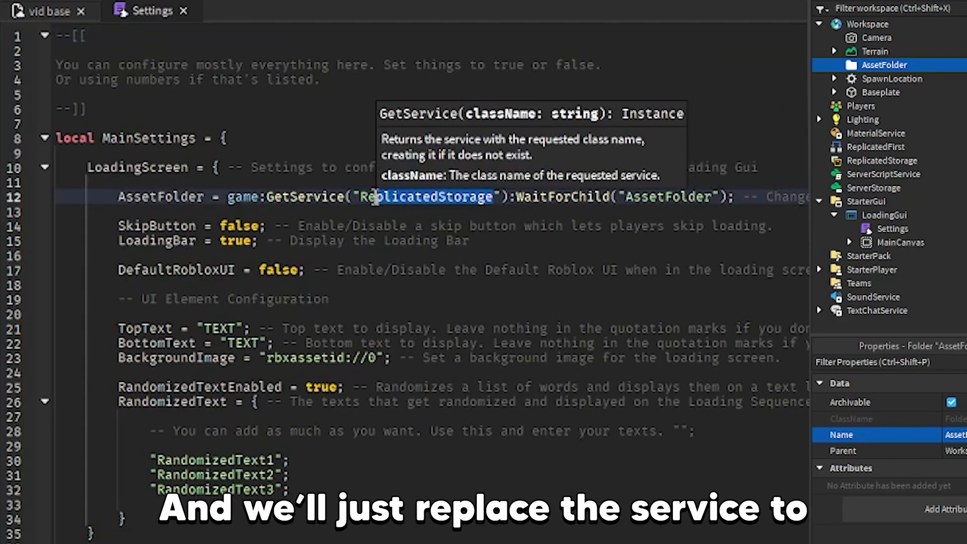
pyautogui.write('wr')
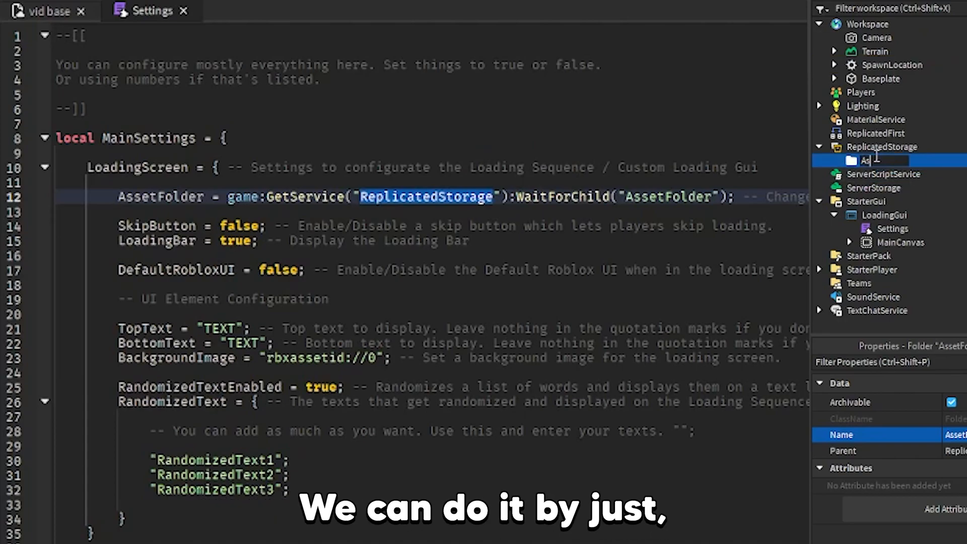
pyautogui.write('AssetsFolder')
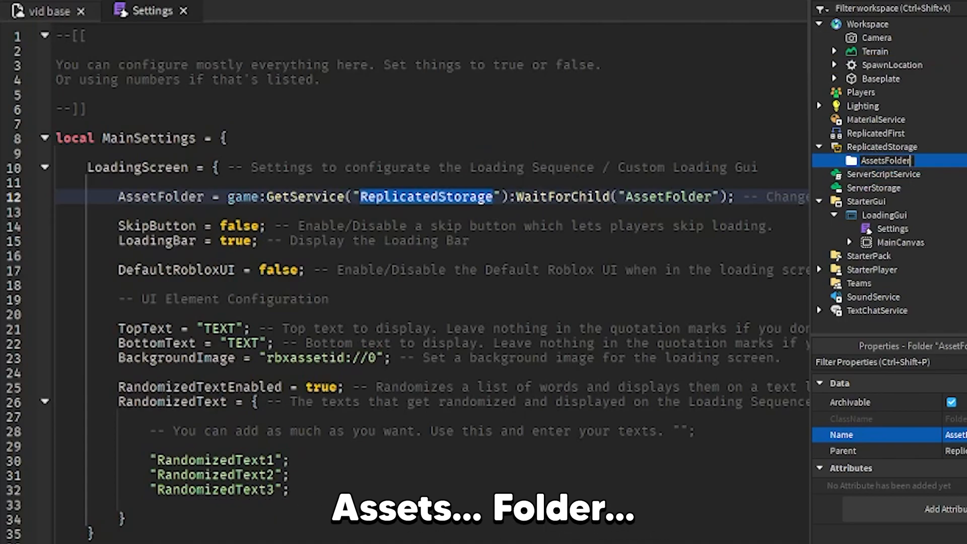
pyautogui.write('s')
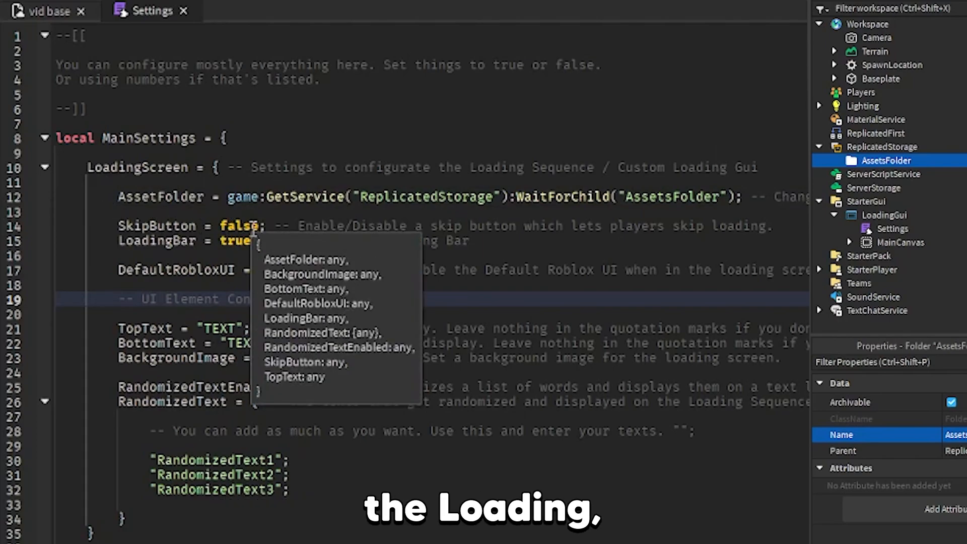
# Set SkipButton to true in the Settings script
pyautogui.doubleClick(238, 225)
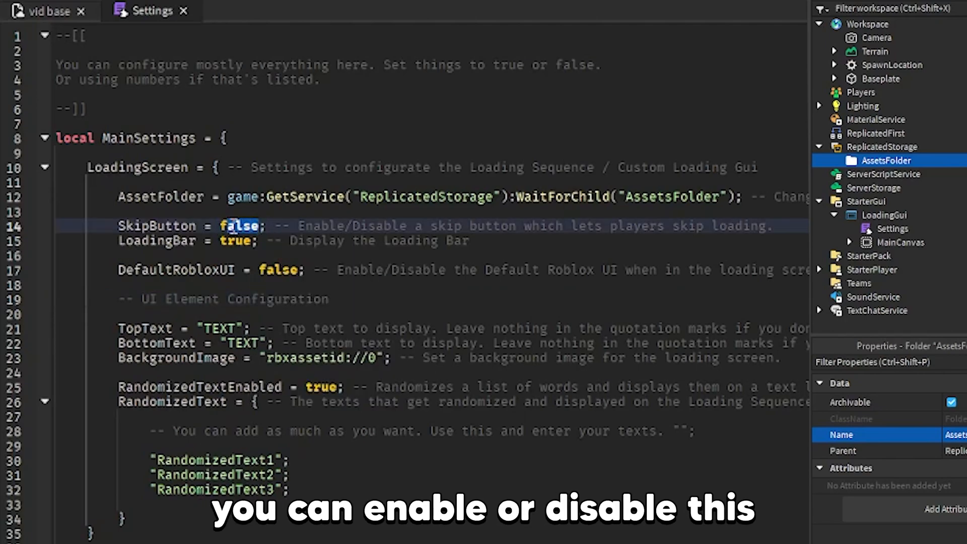
pyautogui.write('true')
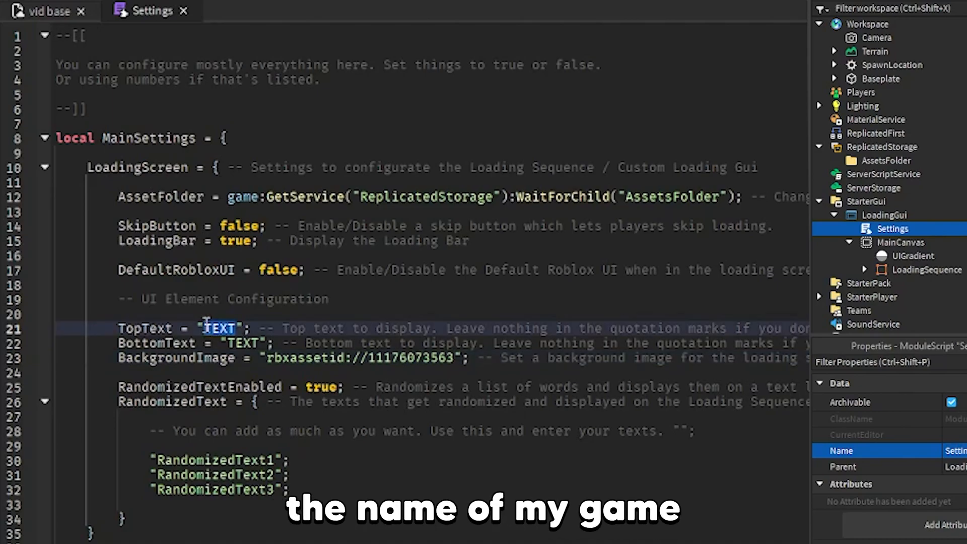
# Set TopText to "Sword Fighting" and BottomText to "Hello world!" in the Settings script
pyautogui.write('Sword Fighting')
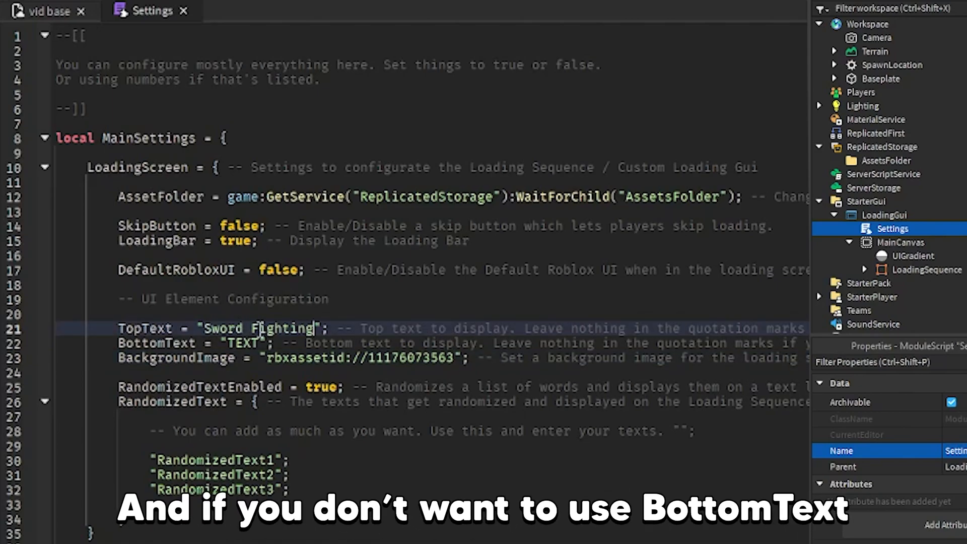
pyautogui.doubleClick(245, 343)
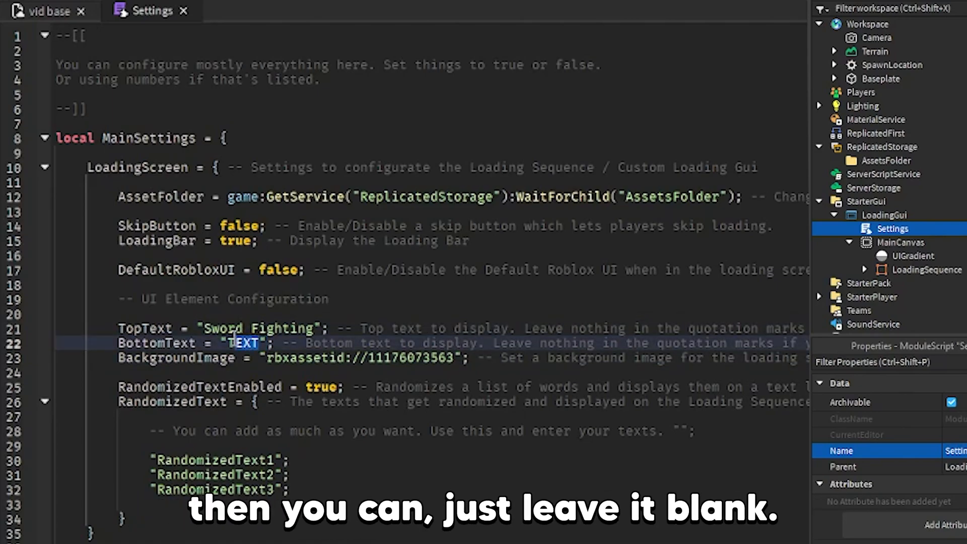
pyautogui.press('Delete')
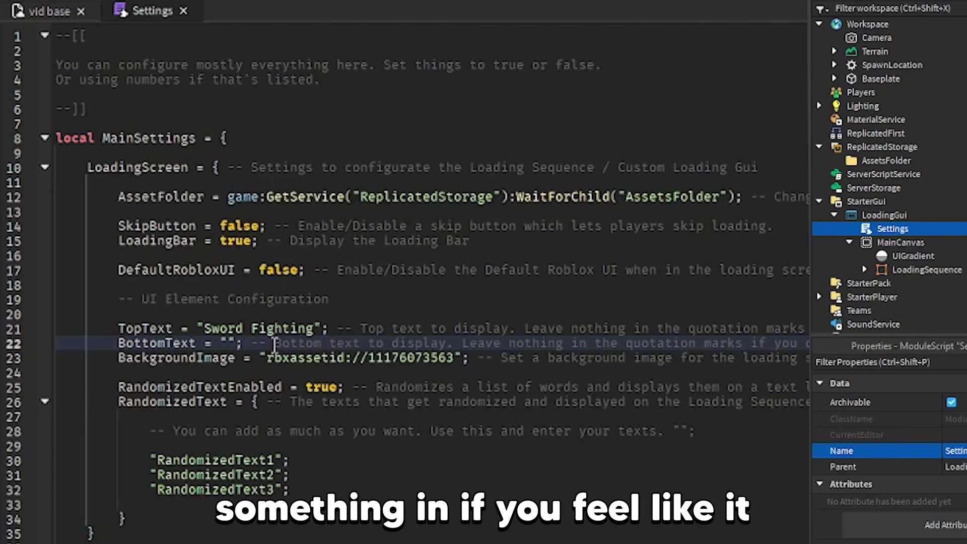
pyautogui.write('Hello world!')
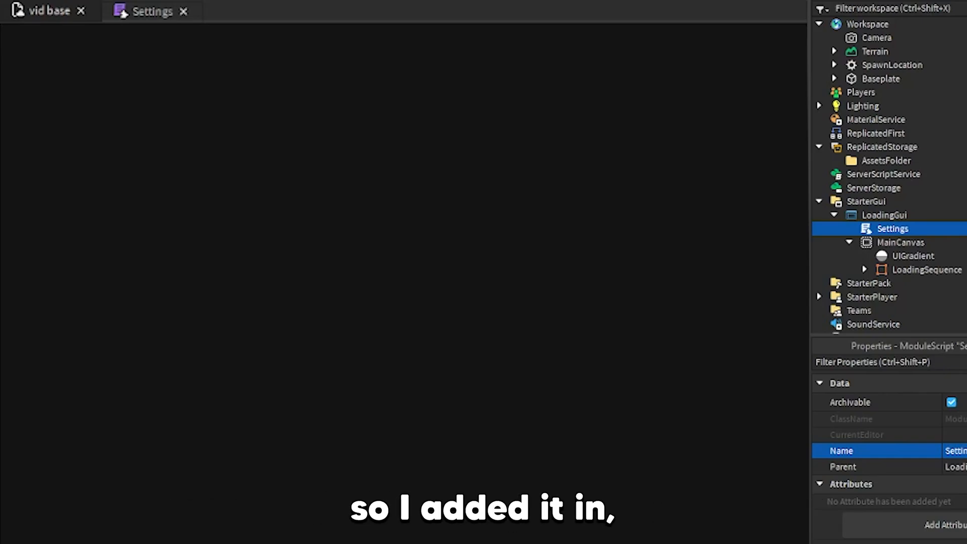
# Switch from the Settings script tab back to the place view
pyautogui.doubleClick(153, 12)
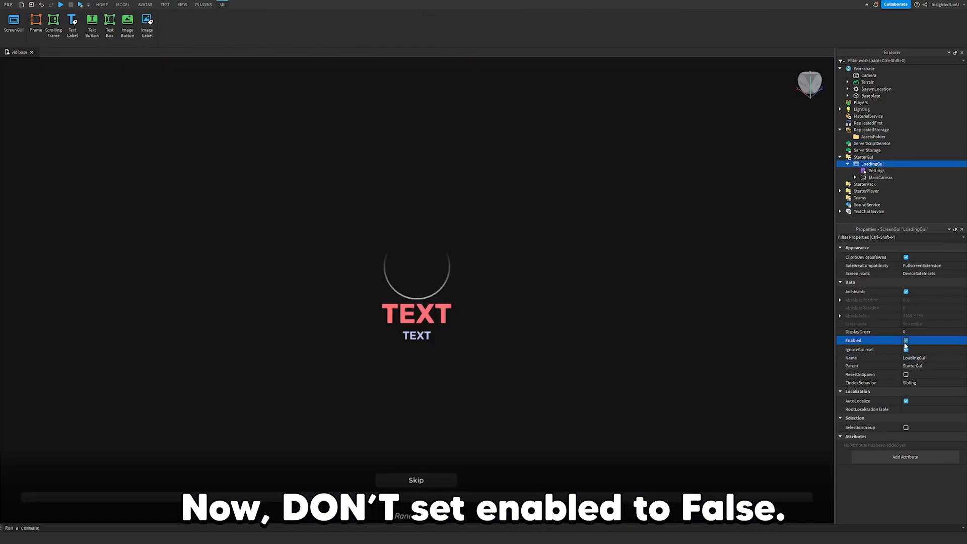
# Insert a sports car model from the Toolbox into AssetsFolder
pyautogui.click(881, 178)
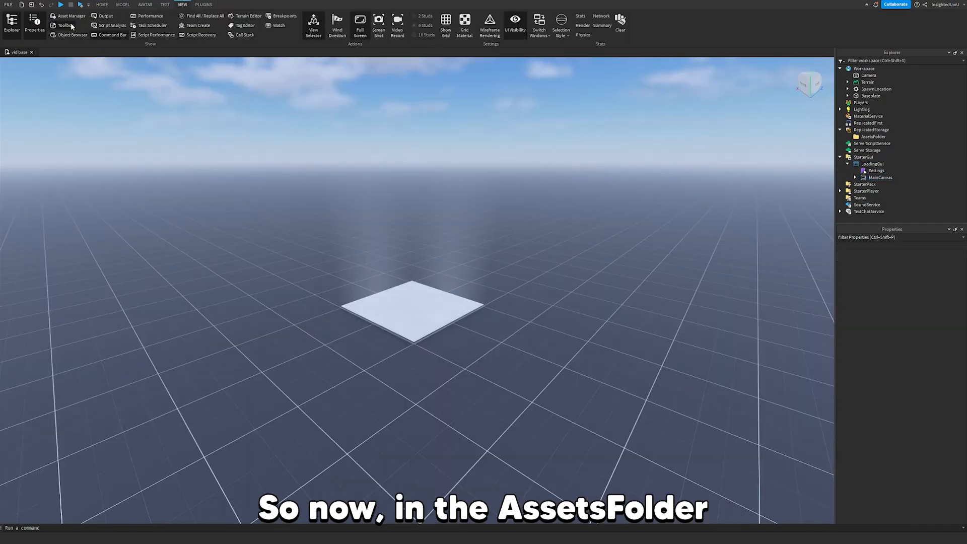
pyautogui.click(65, 26)
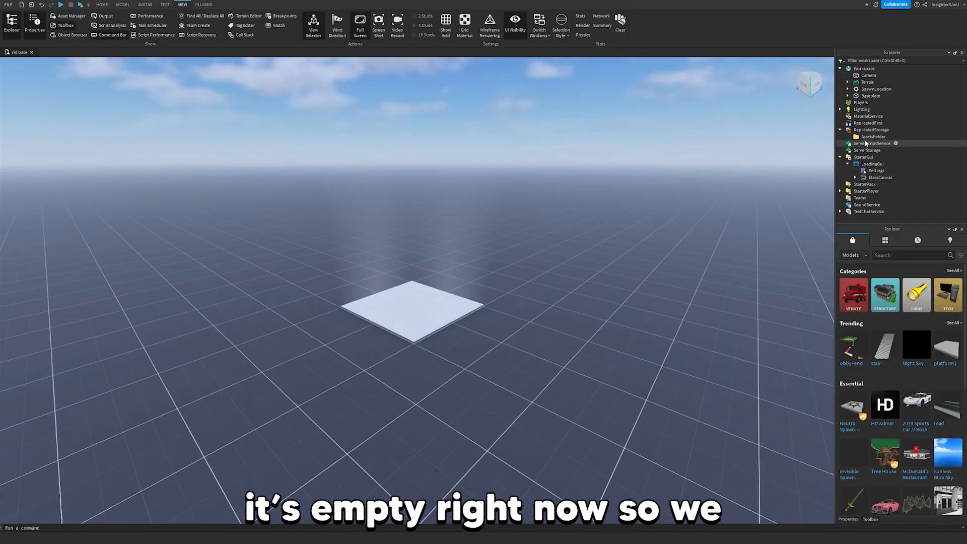
pyautogui.click(874, 136)
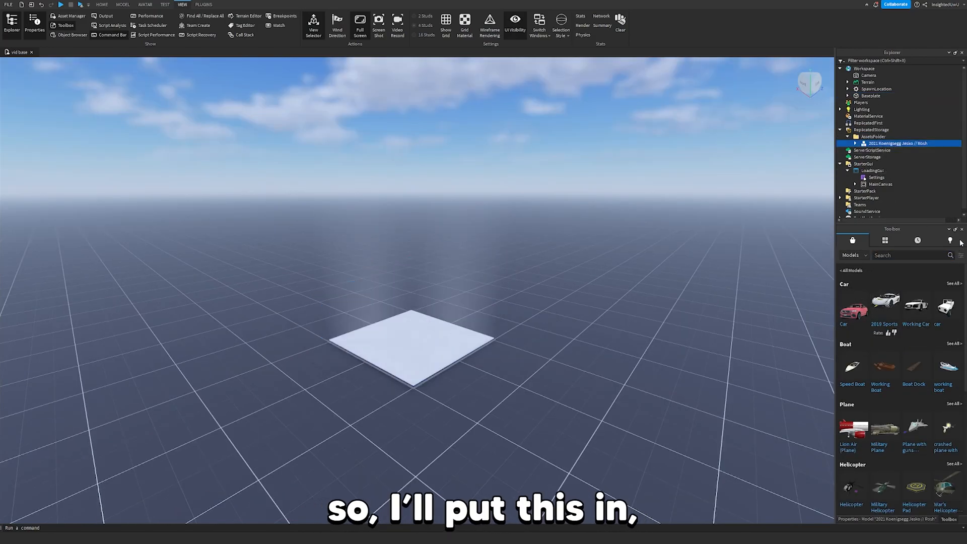
pyautogui.doubleClick(877, 177)
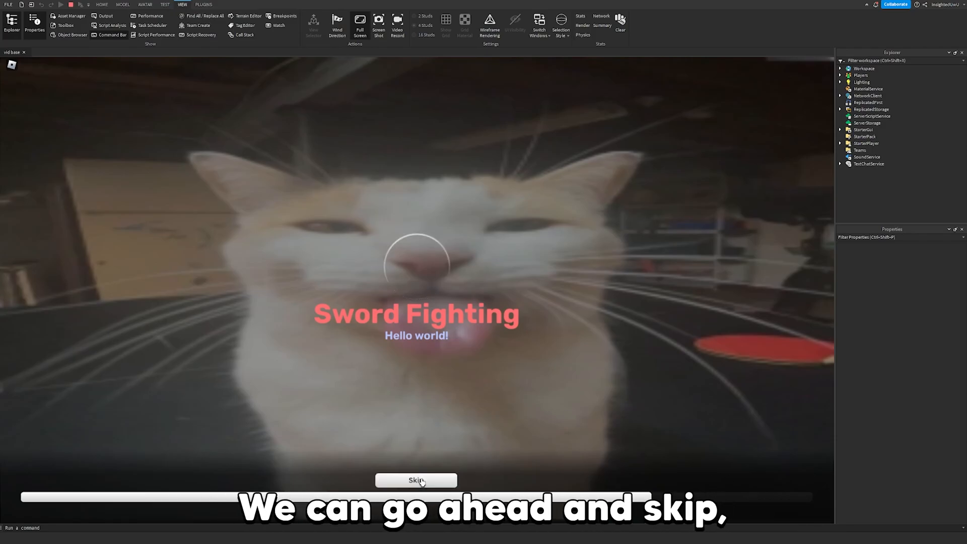
# Skip the Sword Fighting loading screen during the playtest
pyautogui.click(417, 481)
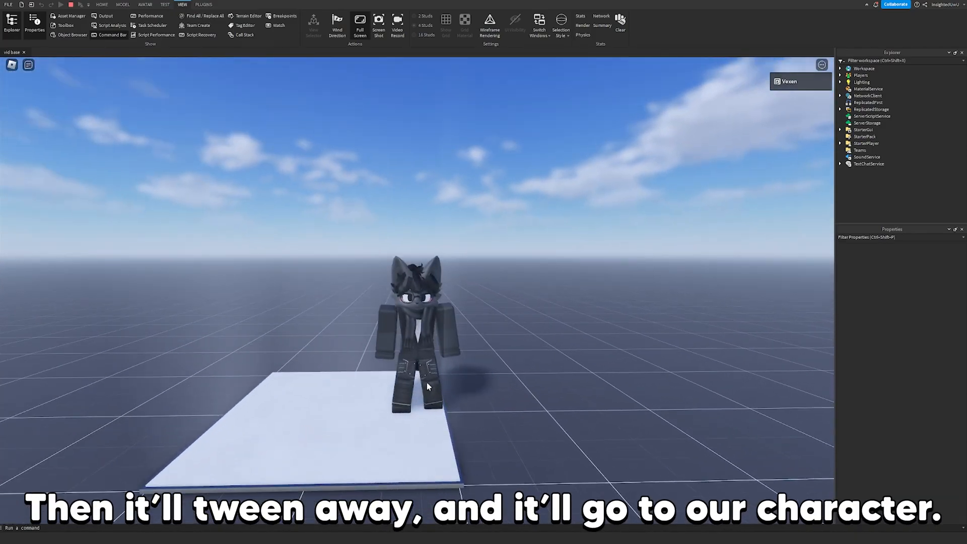